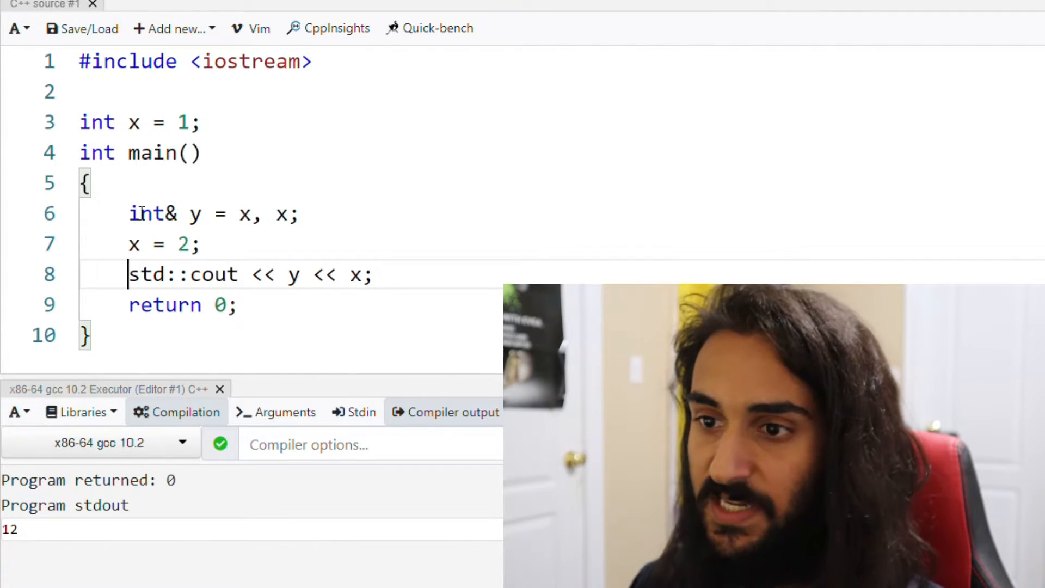
pyautogui.moveTo(129, 214); pyautogui.dragTo(252, 214)
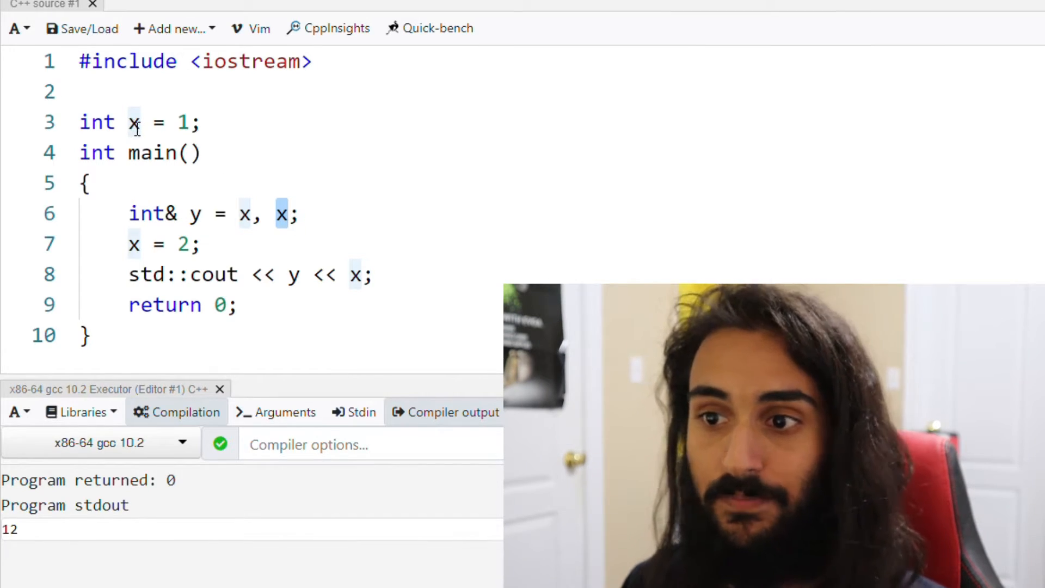
pyautogui.doubleClick(132, 123)
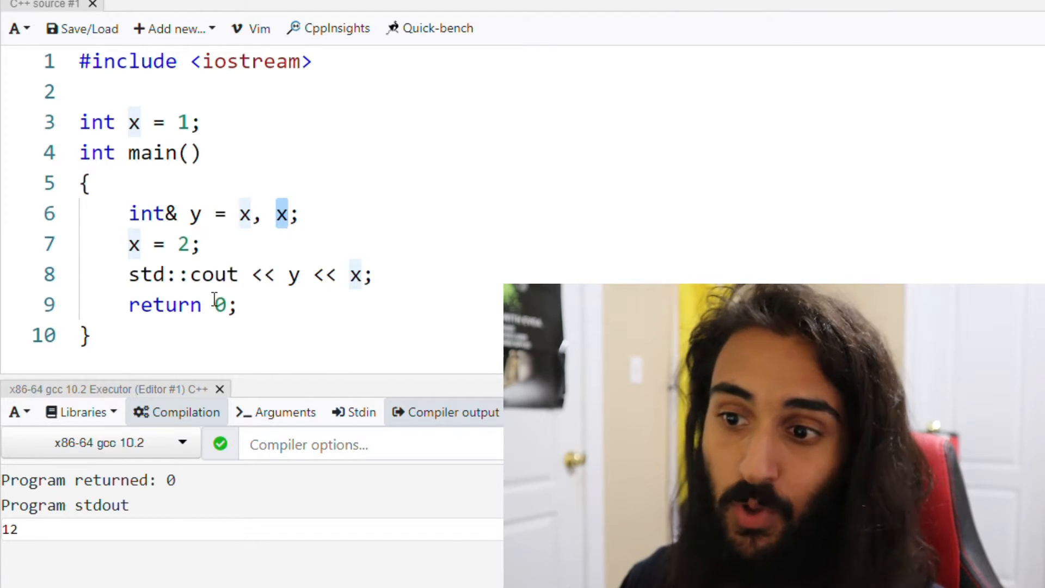
pyautogui.click(85, 335)
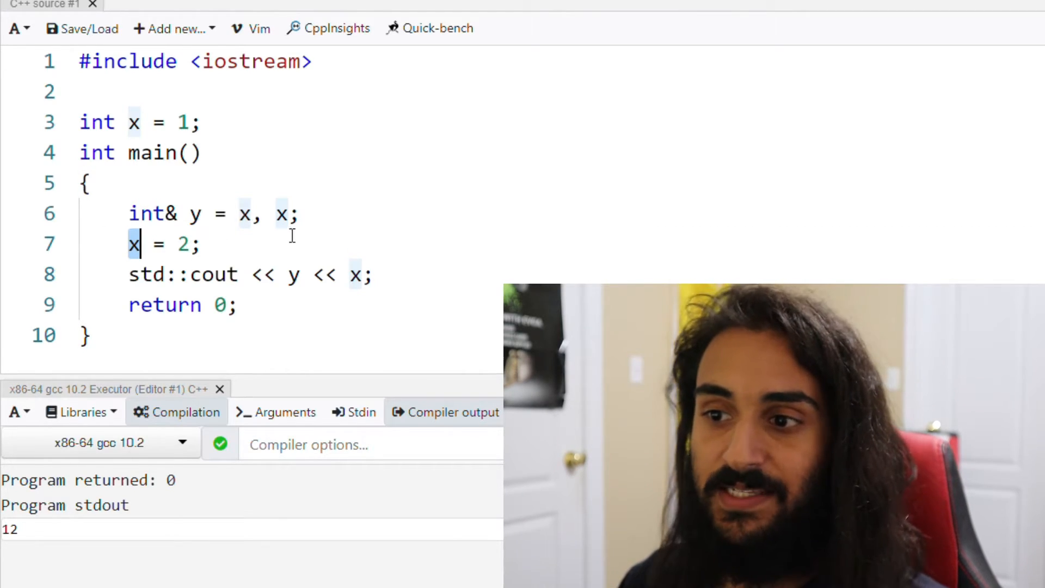
pyautogui.click(283, 215)
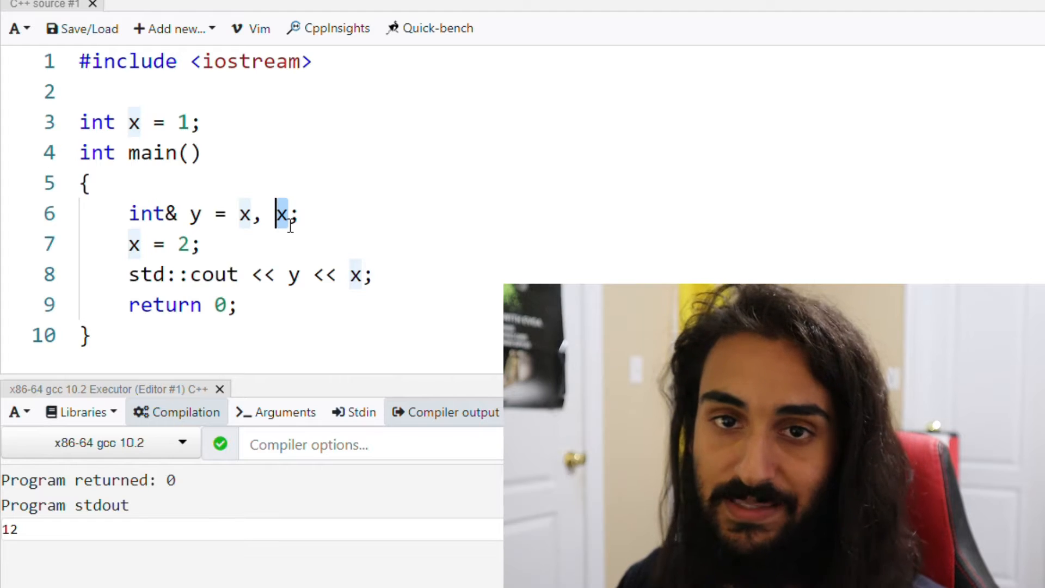